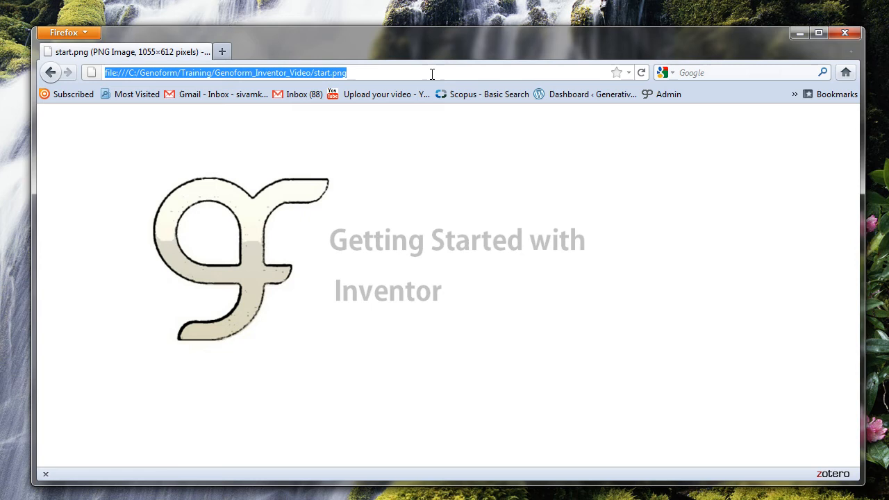
# Step: Go to the Get Started download page on genoform.com
pyautogui.write('www.')
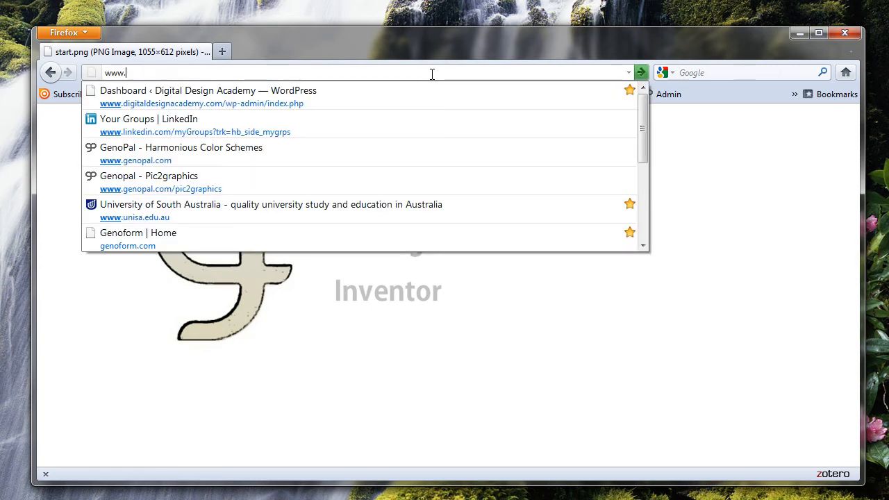
pyautogui.write('genform.com')
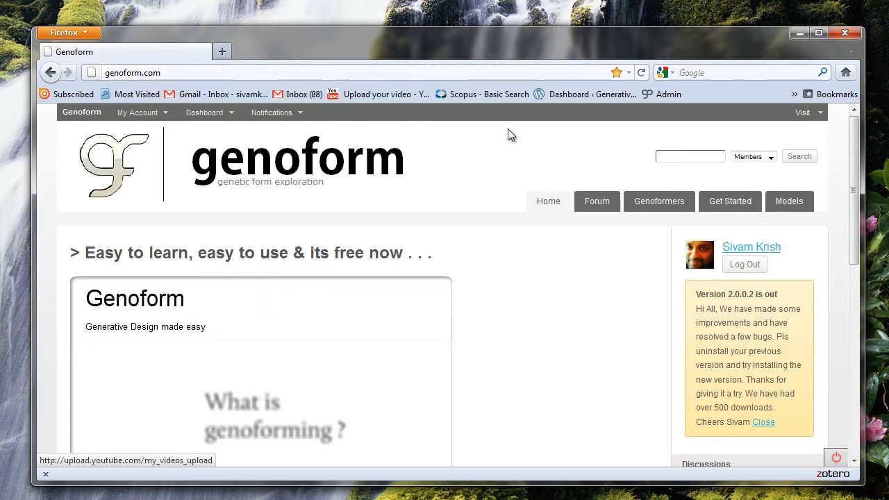
pyautogui.click(730, 201)
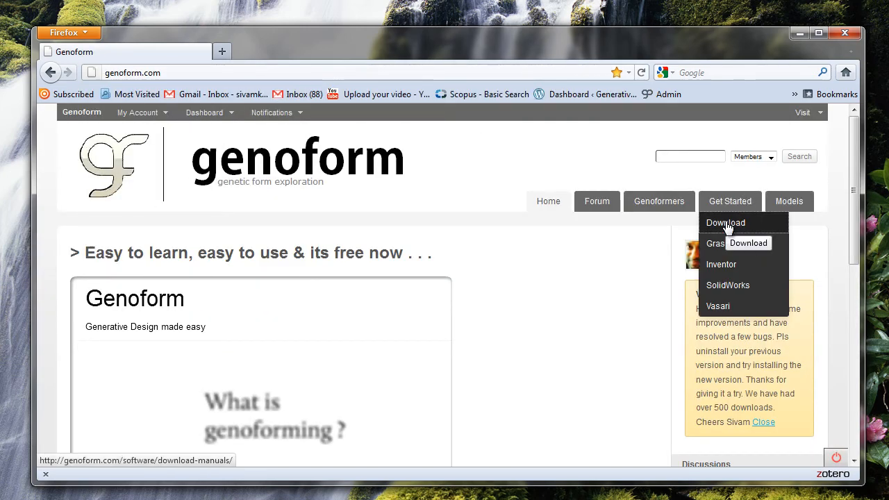
pyautogui.click(725, 222)
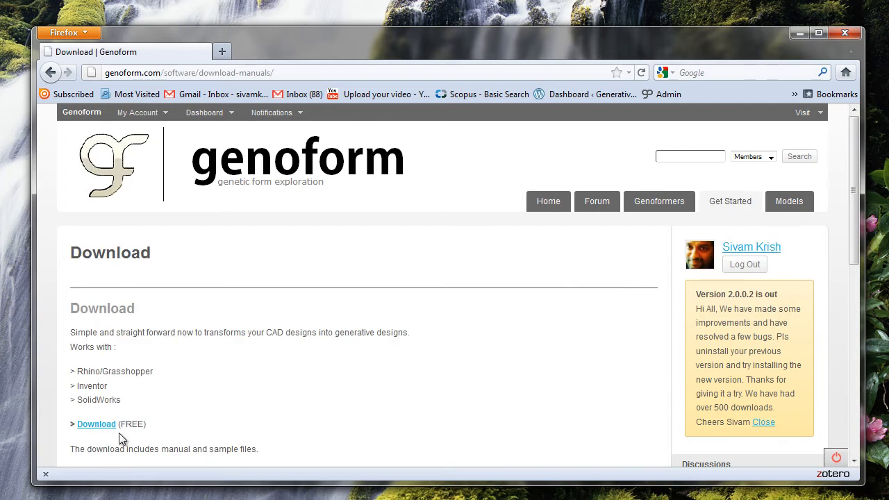
# Step: Download and save the free Genoform zip package (3.4 MB)
pyautogui.click(96, 423)
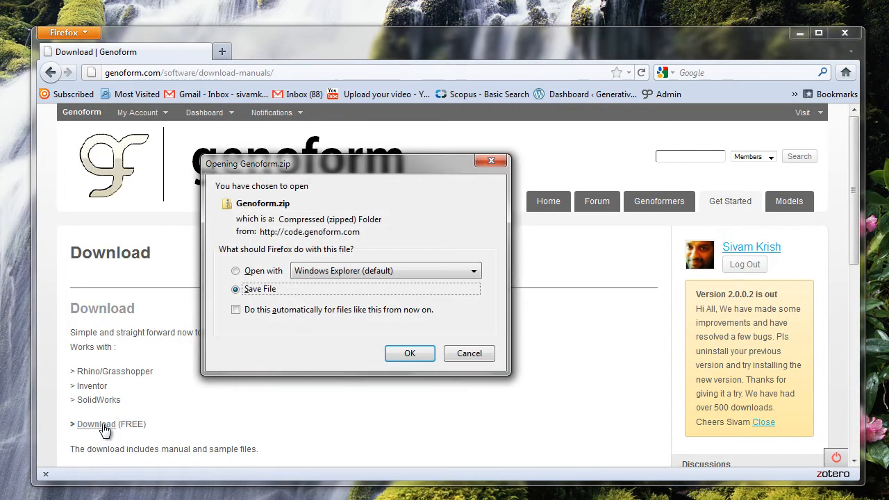
pyautogui.click(410, 353)
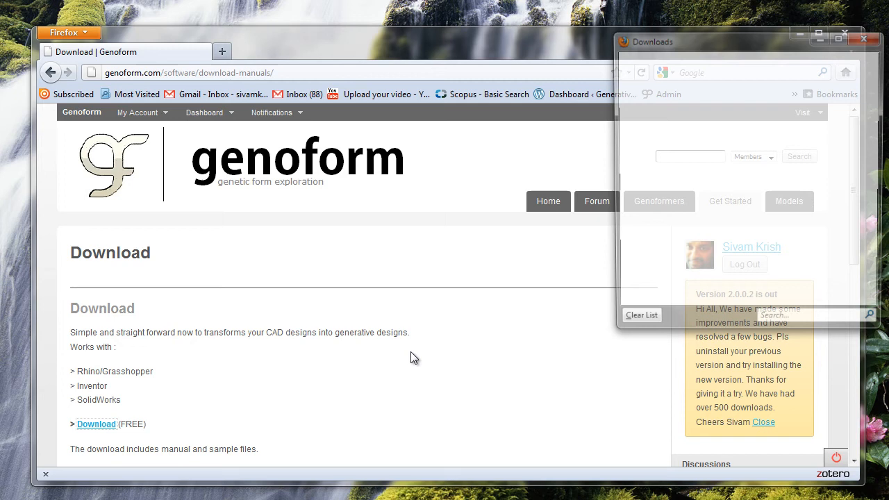
pyautogui.click(96, 423)
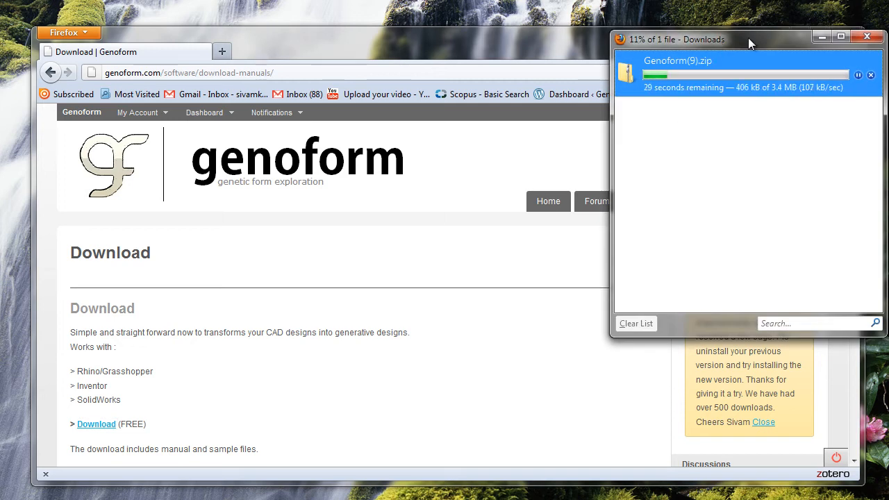
pyautogui.moveTo(746, 39); pyautogui.dragTo(502, 125)
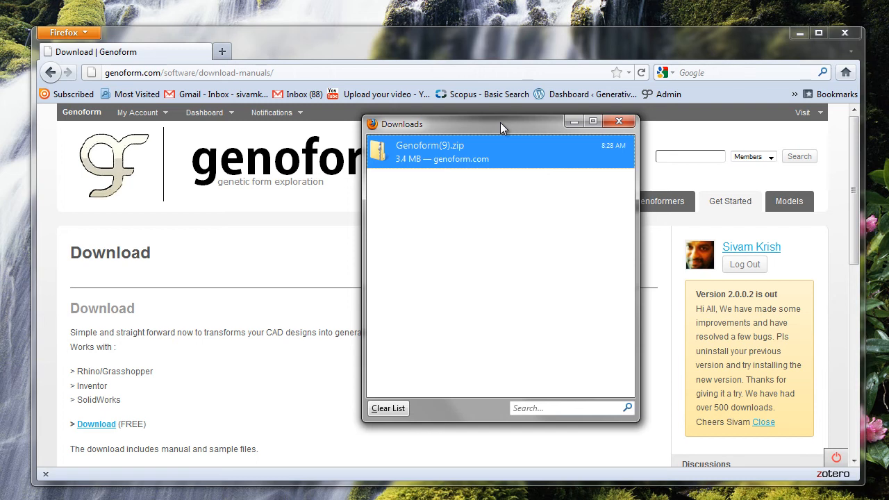
# Step: Open Genoform(9).zip from Downloads and launch the Genoform.msi installer inside it
pyautogui.doubleClick(429, 151)
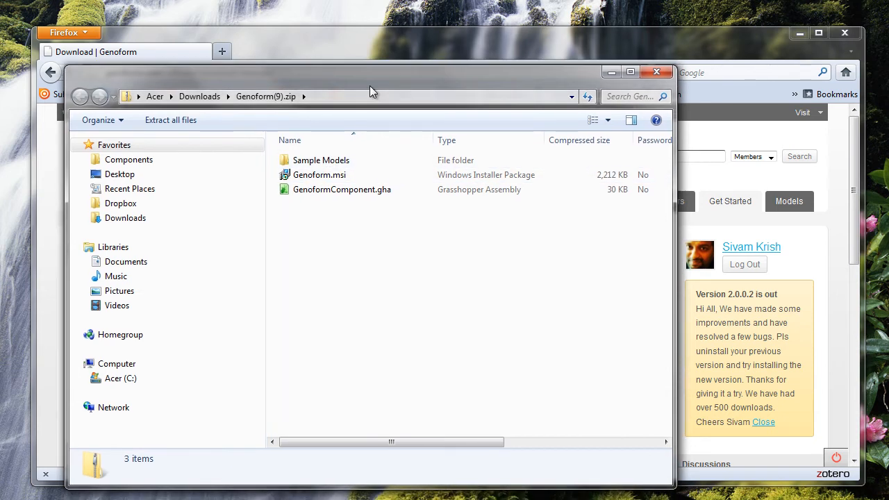
pyautogui.click(320, 174)
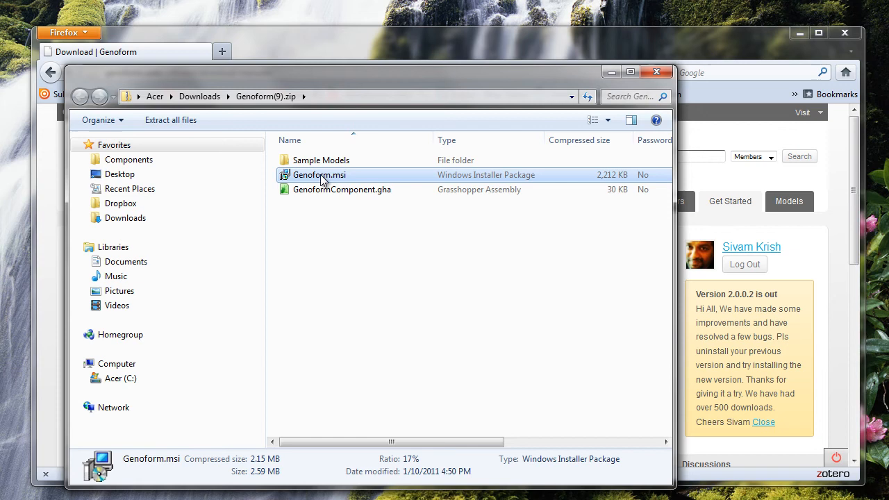
pyautogui.doubleClick(319, 174)
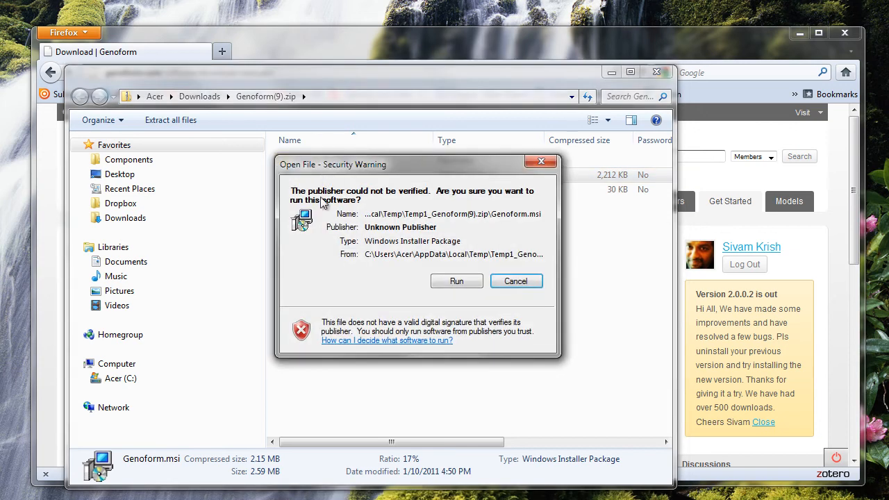
# Step: Allow the installer to run and install Genoform into the default Genometri folder
pyautogui.click(456, 281)
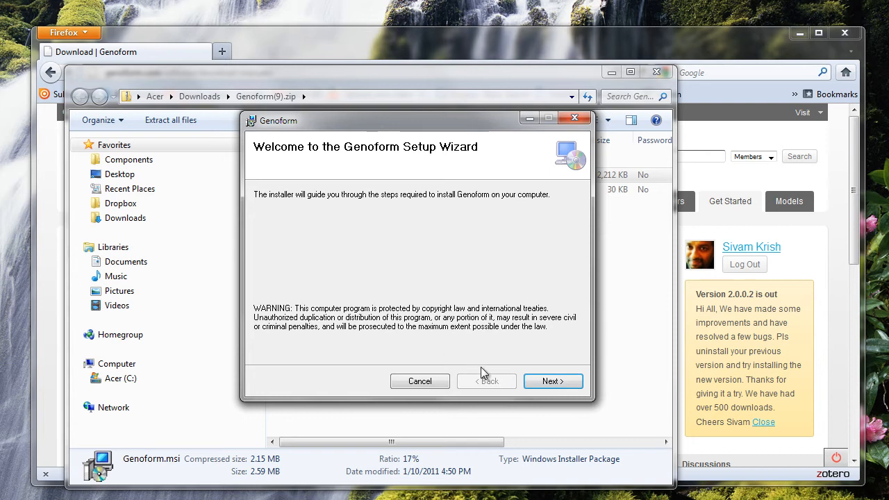
pyautogui.click(552, 381)
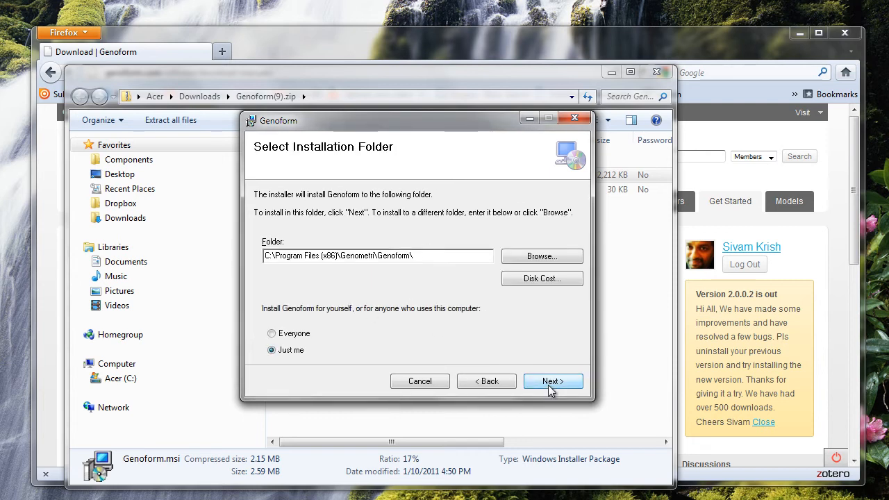
pyautogui.click(552, 380)
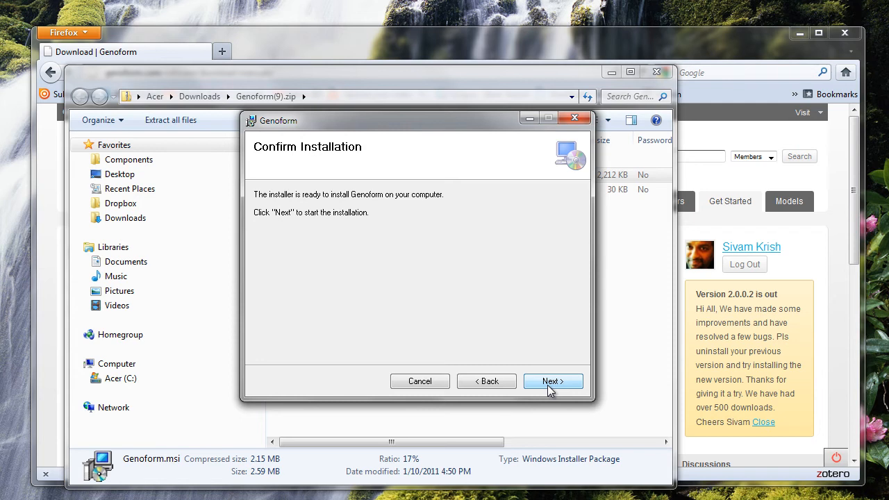
pyautogui.click(552, 380)
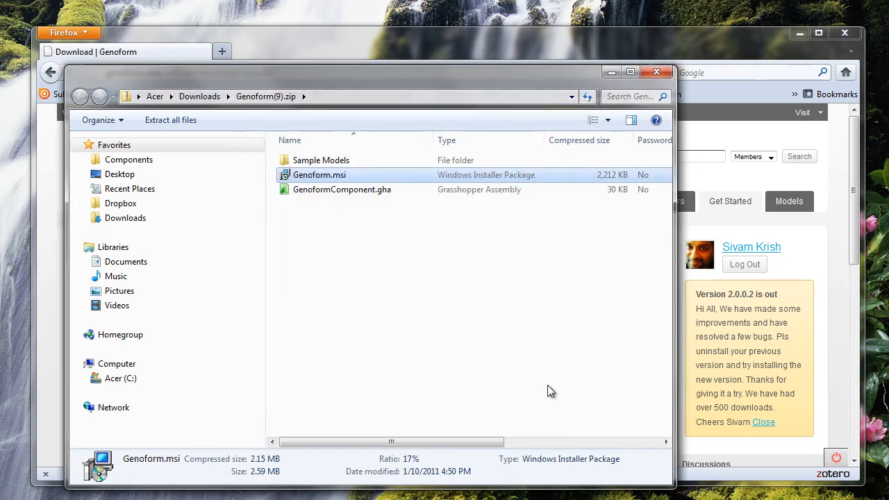
pyautogui.moveTo(614, 89)
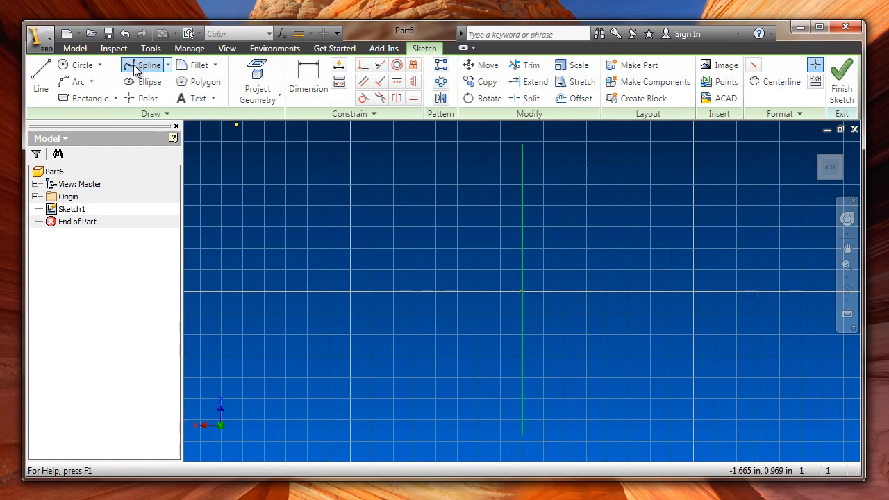
# Step: Draw an S-shaped vase spline from the top down beside the vertical axis line
pyautogui.click(149, 65)
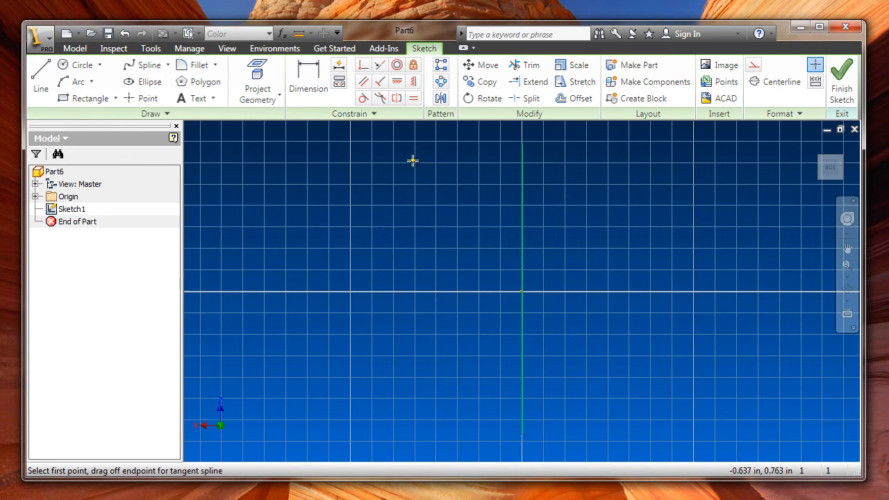
pyautogui.click(413, 160)
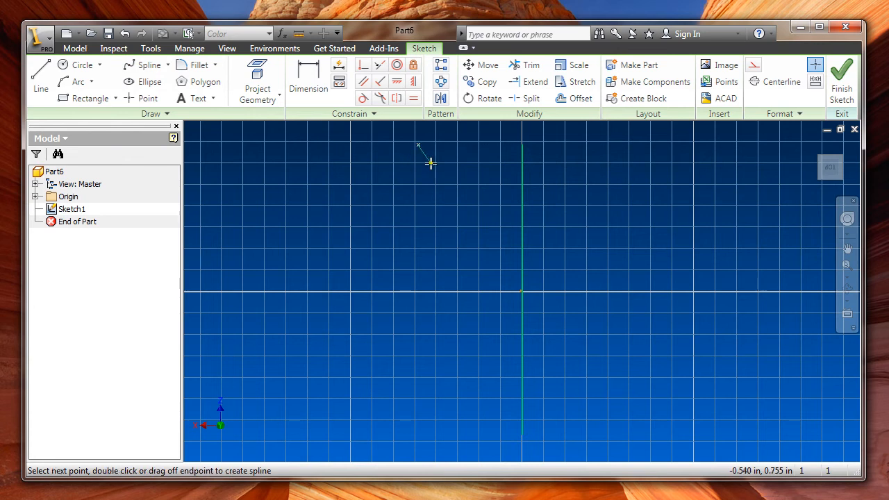
pyautogui.click(397, 256)
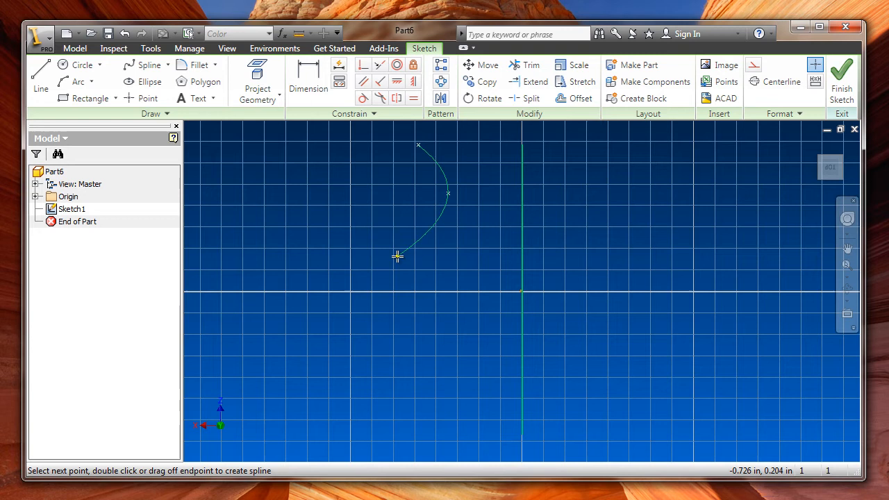
pyautogui.click(425, 381)
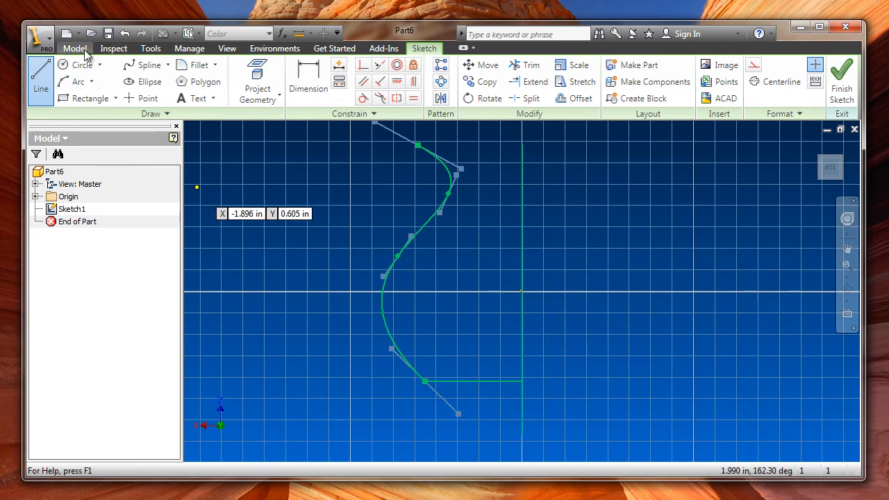
# Step: Revolve the profile fully around the vertical line, then thicken the surface by 0.01 in
pyautogui.click(131, 73)
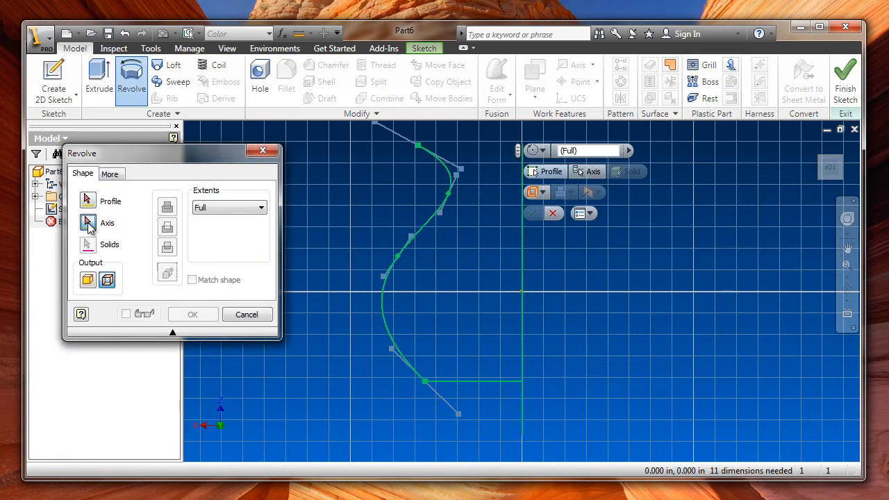
pyautogui.click(107, 222)
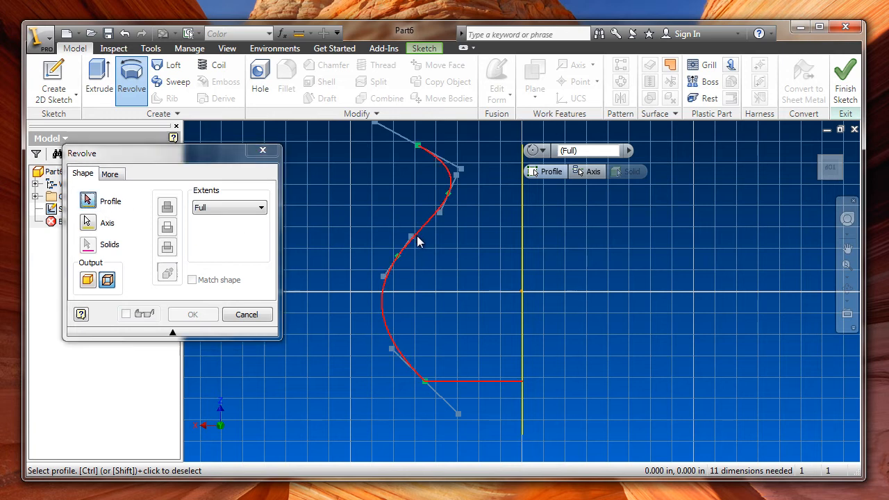
pyautogui.click(193, 313)
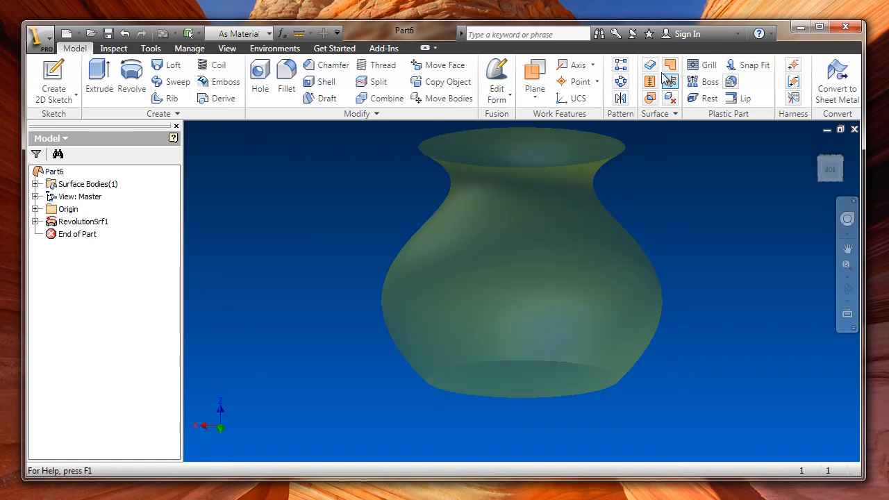
pyautogui.click(649, 65)
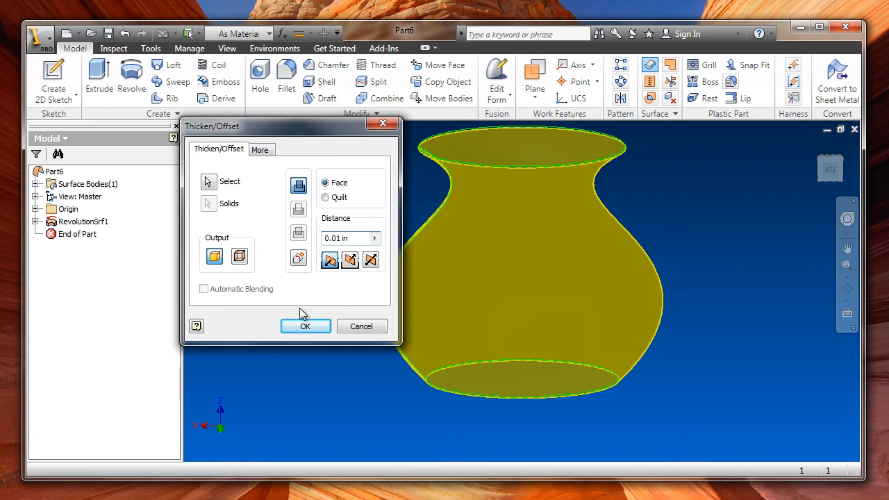
pyautogui.click(304, 325)
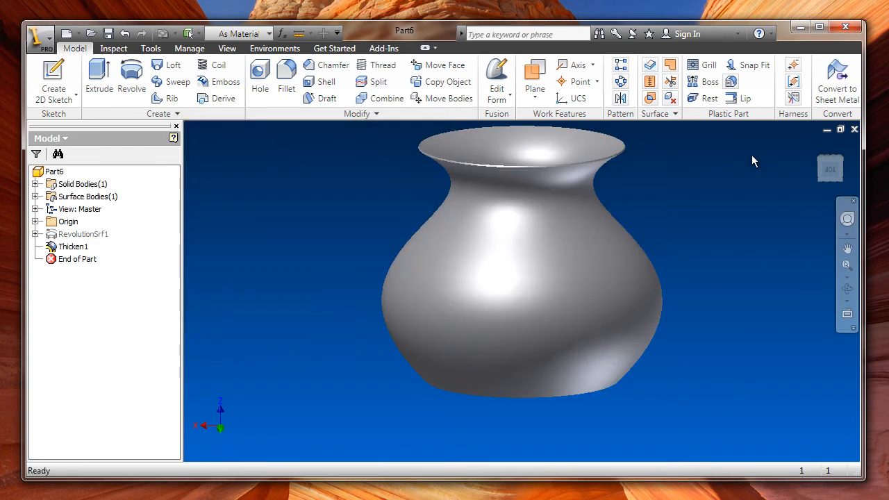
# Step: Edit Sketch1 and dimension three spline points horizontally to the axis, accepting 0.726
pyautogui.click(73, 247)
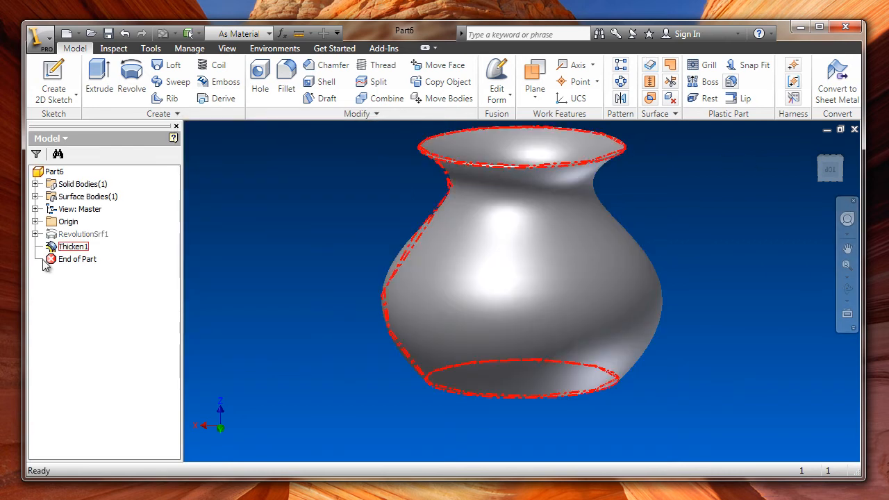
pyautogui.click(37, 234)
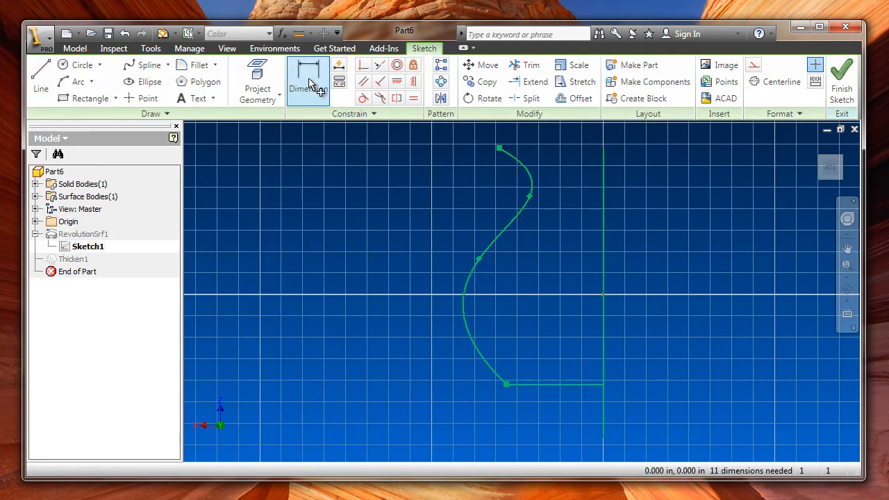
pyautogui.click(307, 78)
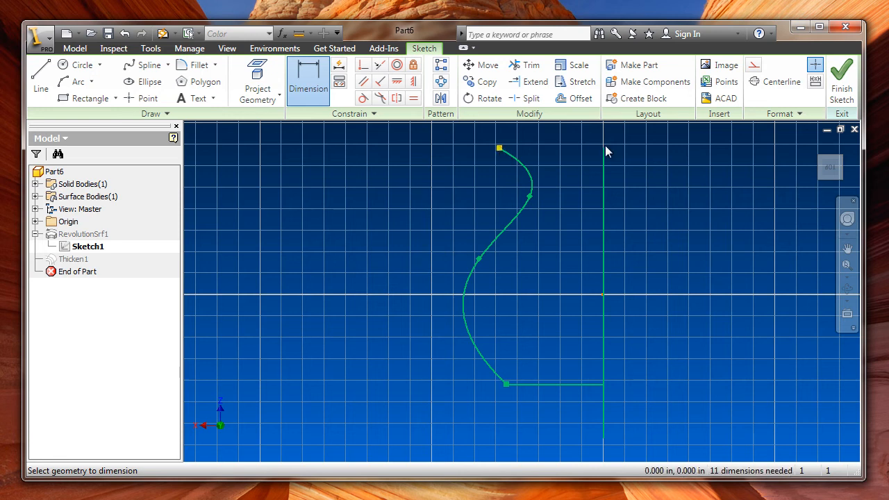
pyautogui.click(603, 151)
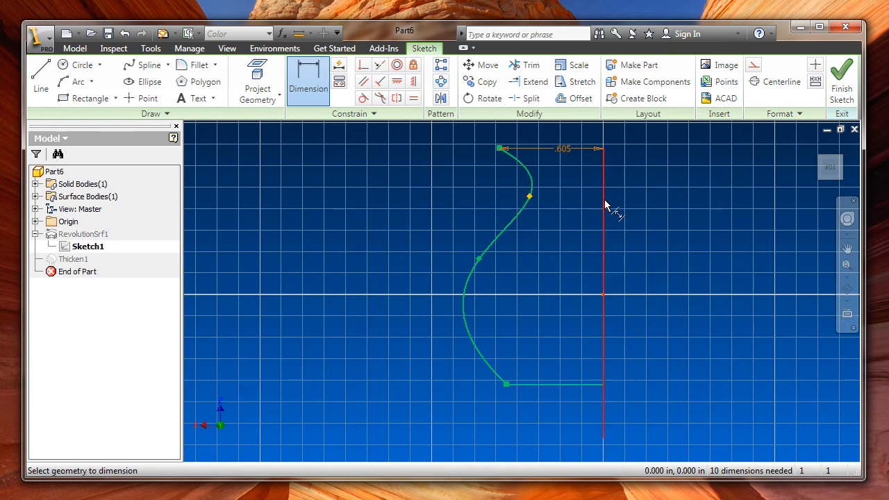
pyautogui.click(529, 203)
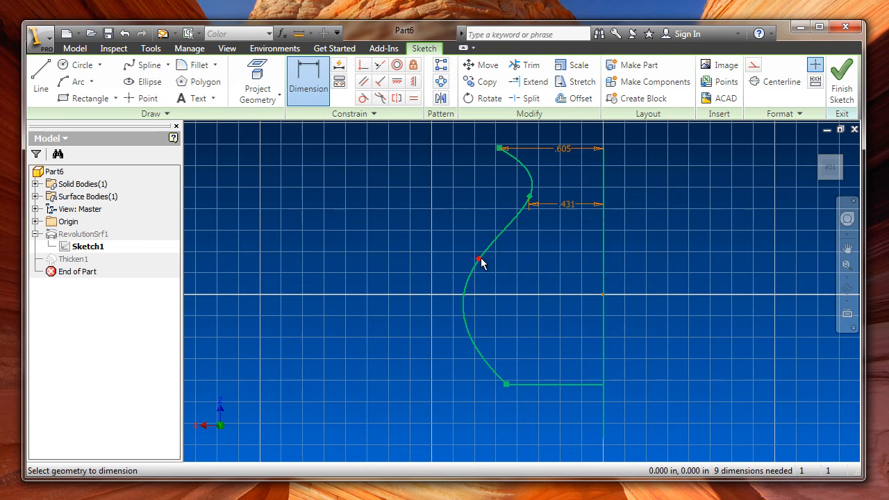
pyautogui.click(478, 260)
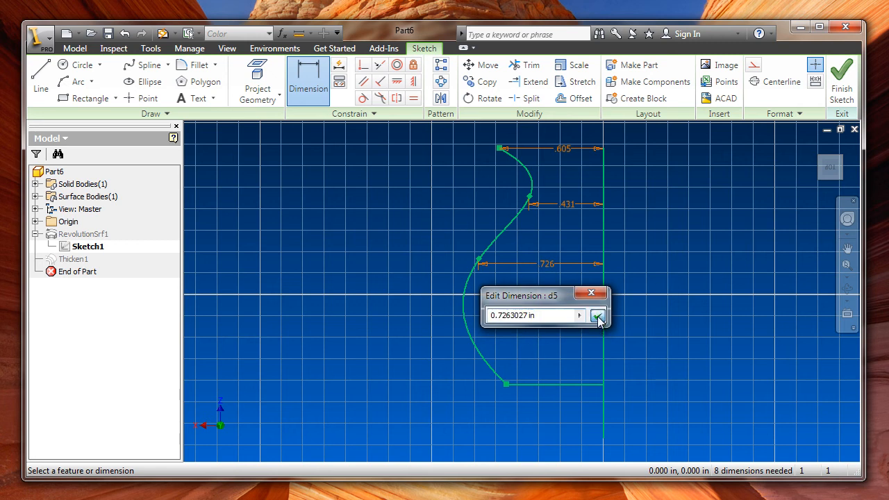
pyautogui.click(597, 316)
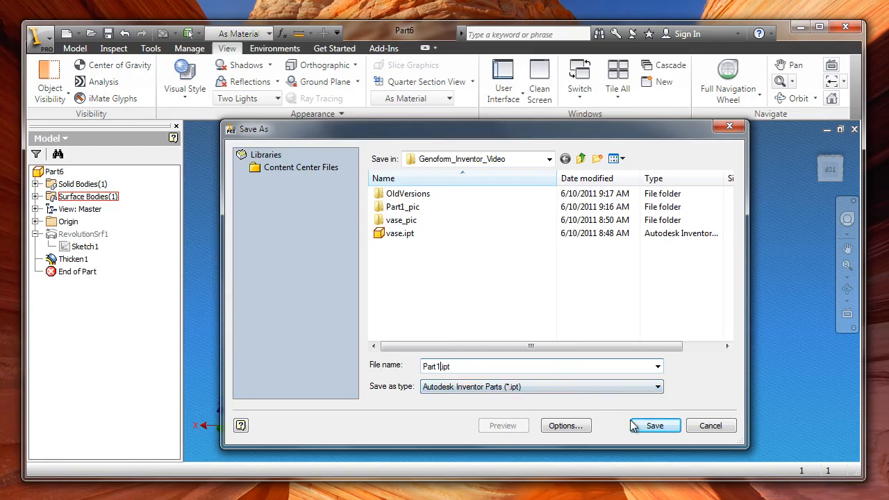
# Step: Save the part as Part1.ipt
pyautogui.click(653, 425)
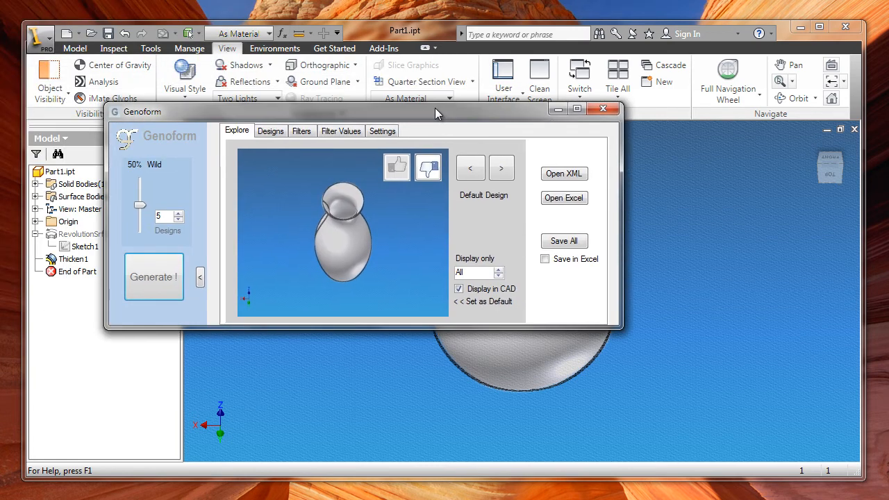
pyautogui.moveTo(251, 176)
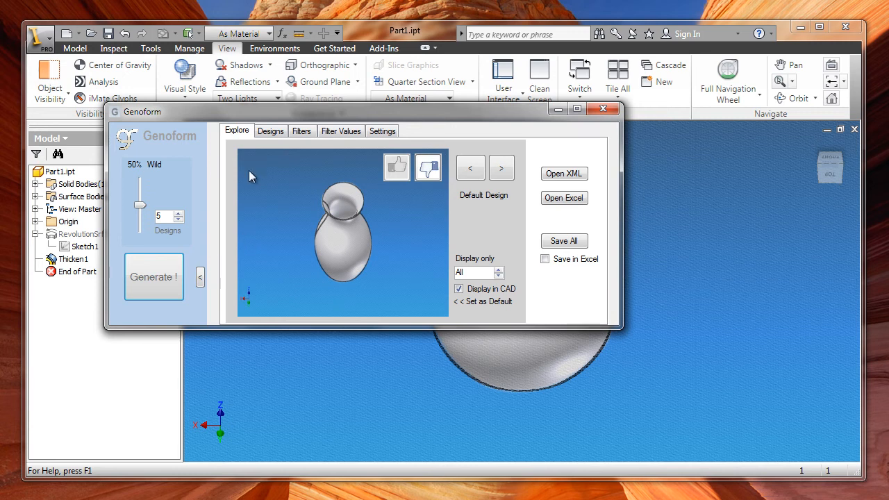
# Step: Generate five vase variations, view them in the Designs table, and set wildness to 96%
pyautogui.click(154, 277)
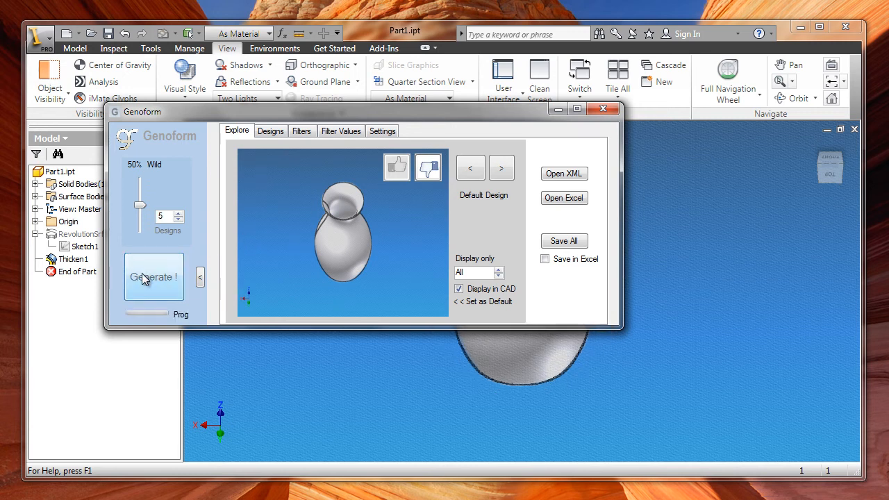
pyautogui.click(153, 277)
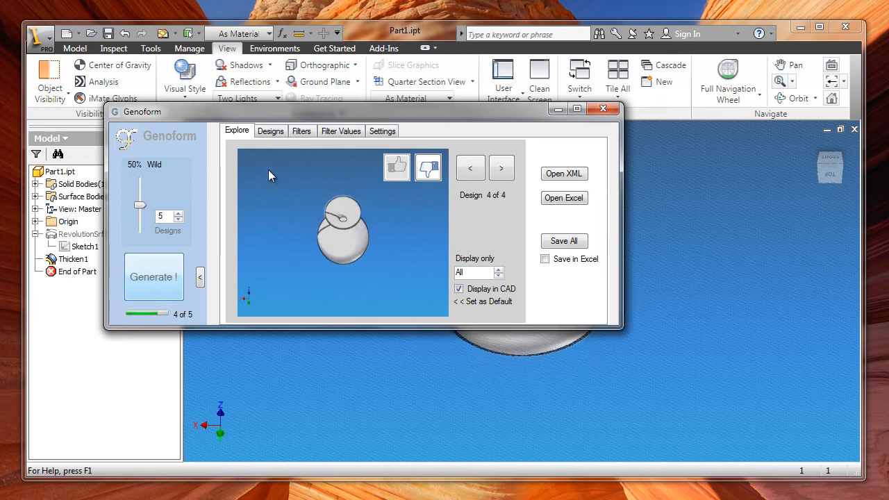
pyautogui.click(270, 130)
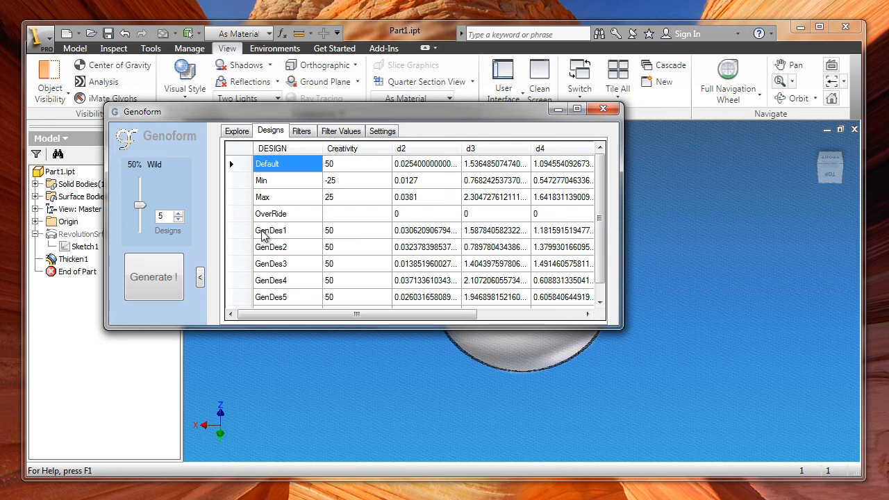
pyautogui.moveTo(278, 281)
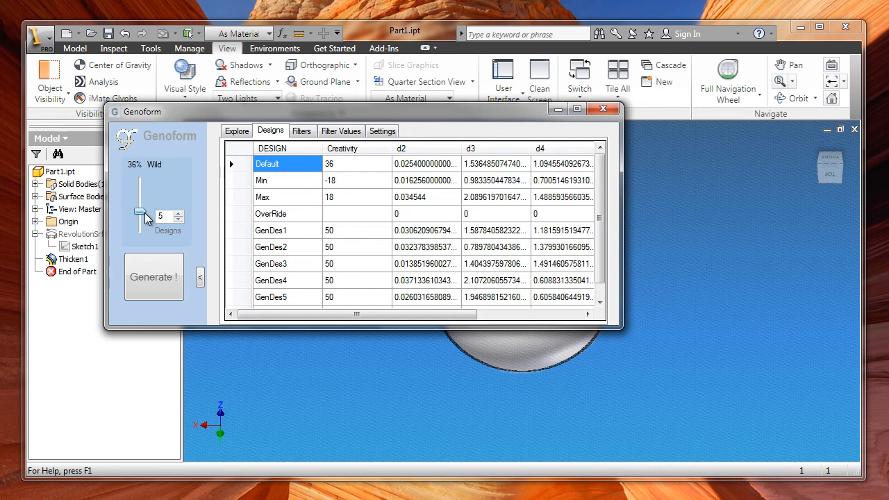
pyautogui.moveTo(141, 213); pyautogui.dragTo(139, 216)
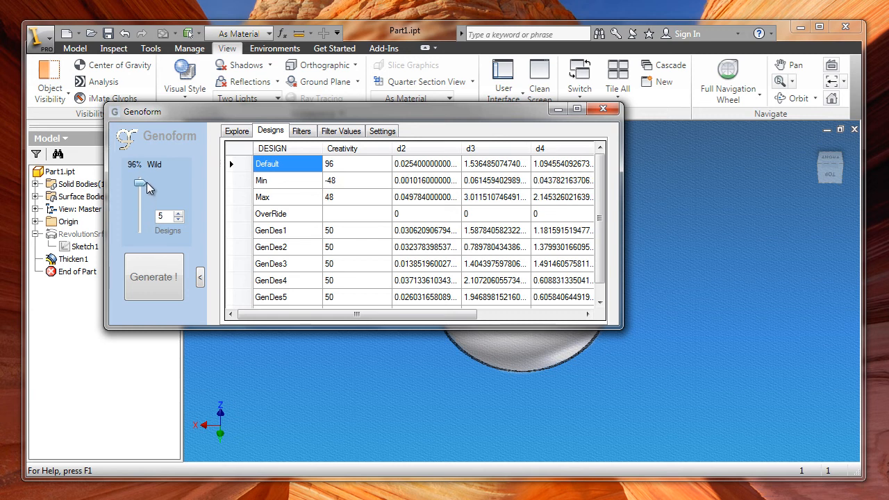
# Step: Drag the Wild slider down to 14% and back up to 96%
pyautogui.moveTo(141, 184); pyautogui.dragTo(141, 229)
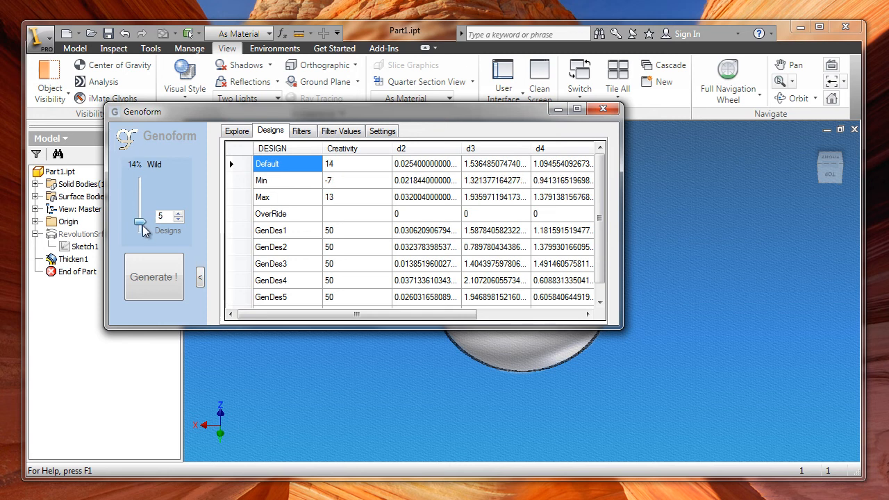
pyautogui.moveTo(140, 224); pyautogui.dragTo(139, 220)
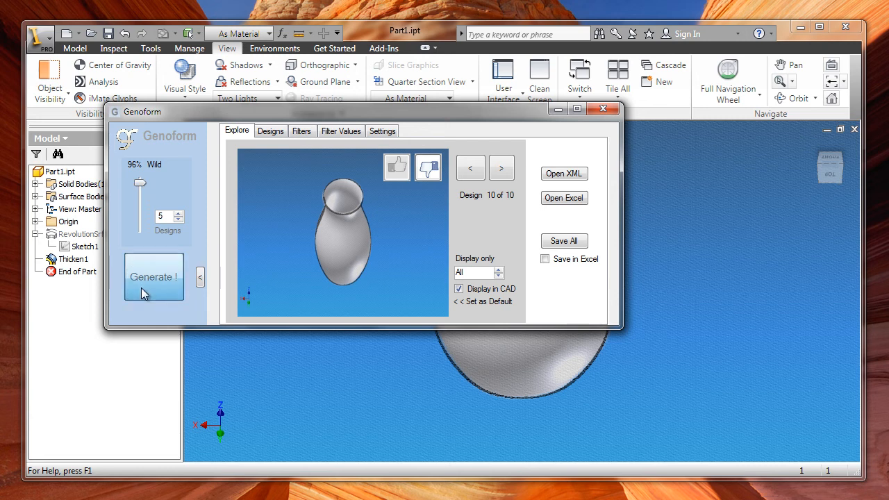
# Step: Generate five more wild vase designs and go to Genoform's settings
pyautogui.click(154, 277)
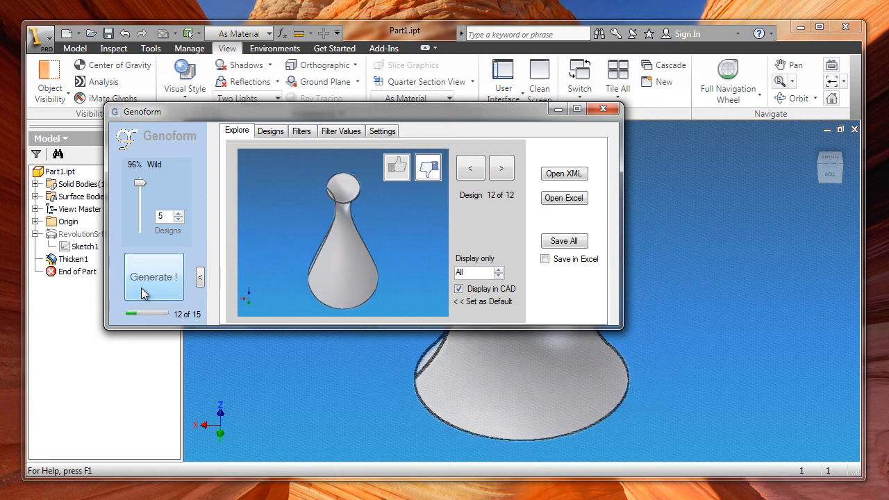
pyautogui.click(501, 167)
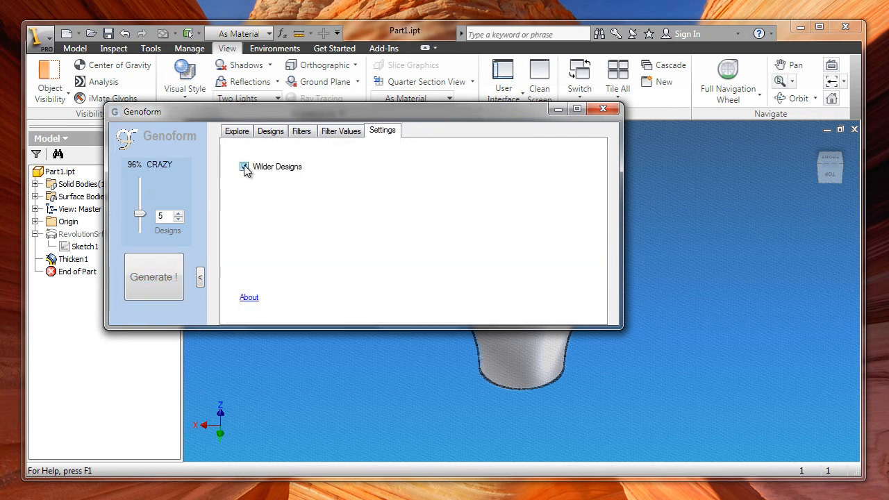
# Step: Generate wilder vase batches, rejecting one design, until 30 designs exist, then view the filters table
pyautogui.click(237, 131)
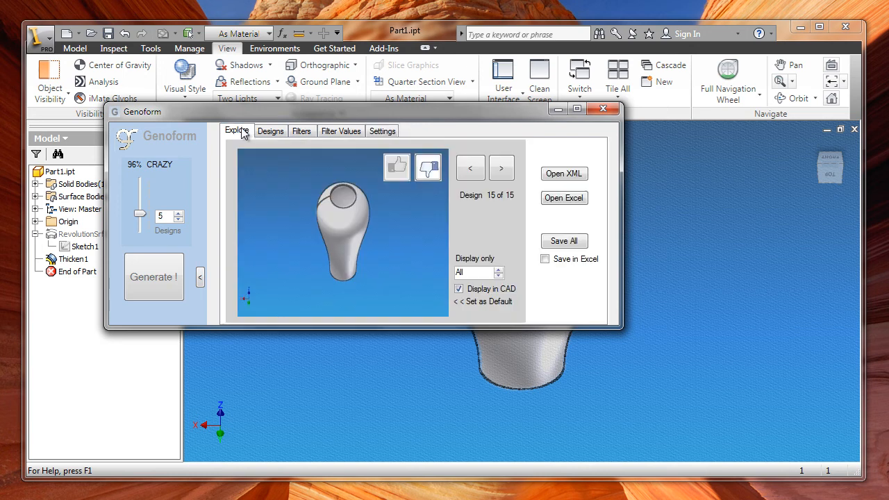
pyautogui.click(153, 276)
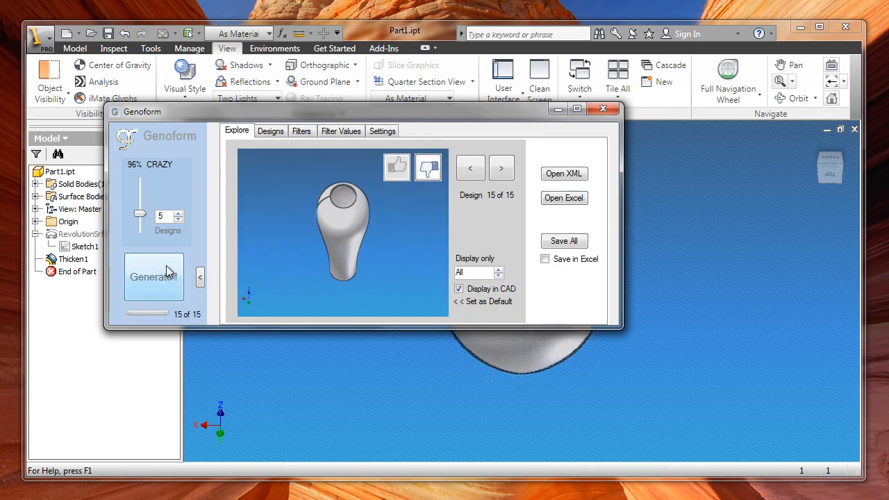
pyautogui.click(154, 277)
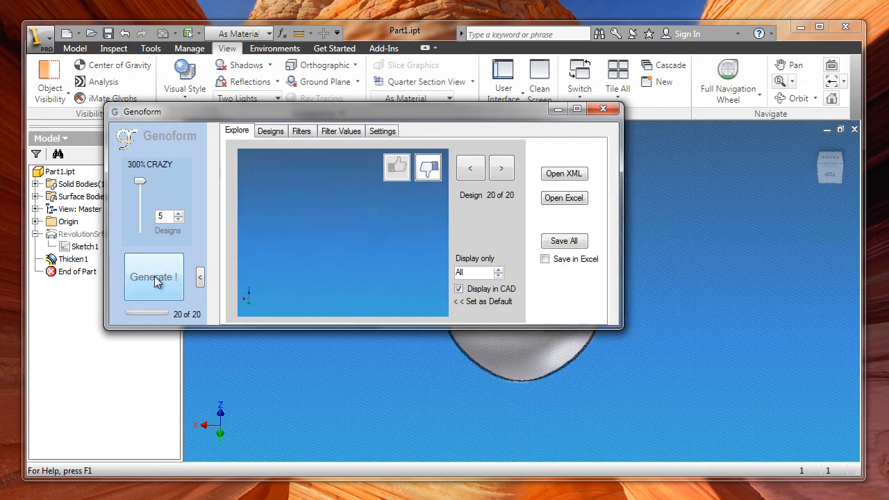
pyautogui.click(153, 277)
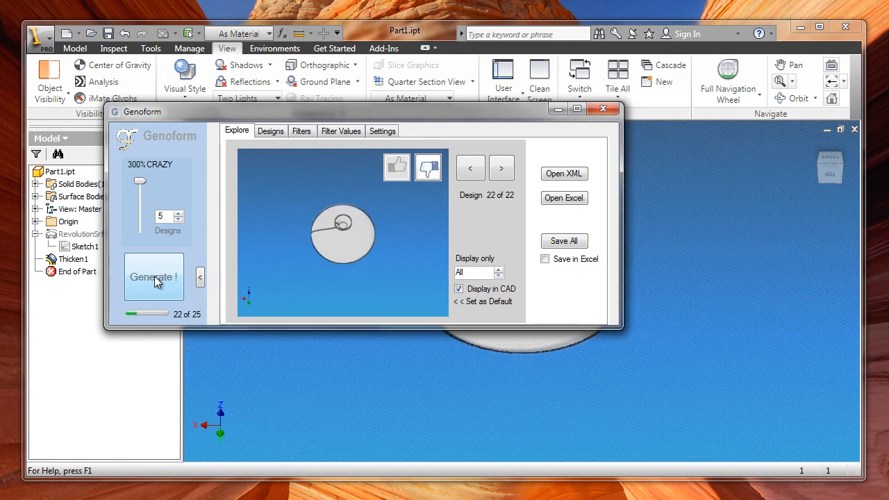
pyautogui.click(501, 167)
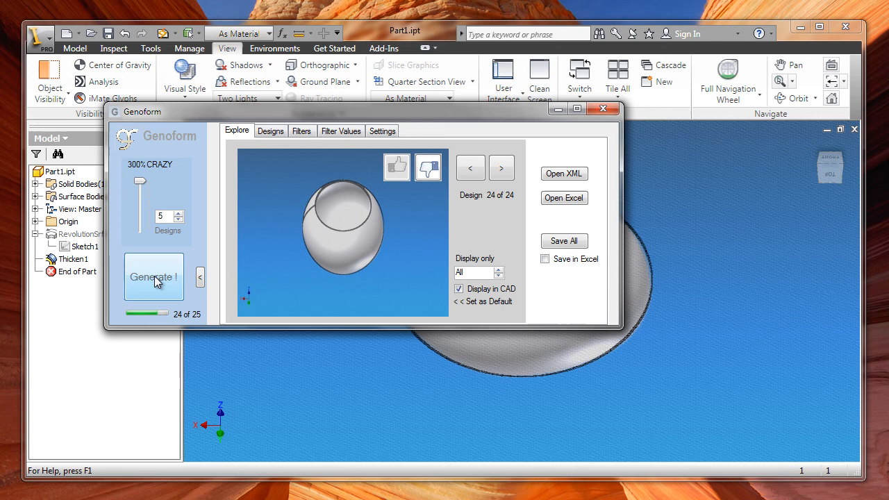
pyautogui.click(153, 277)
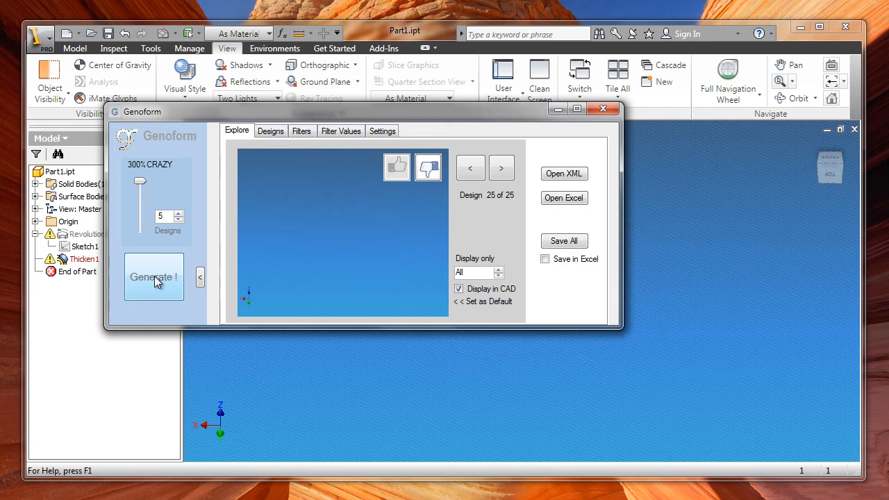
pyautogui.click(154, 277)
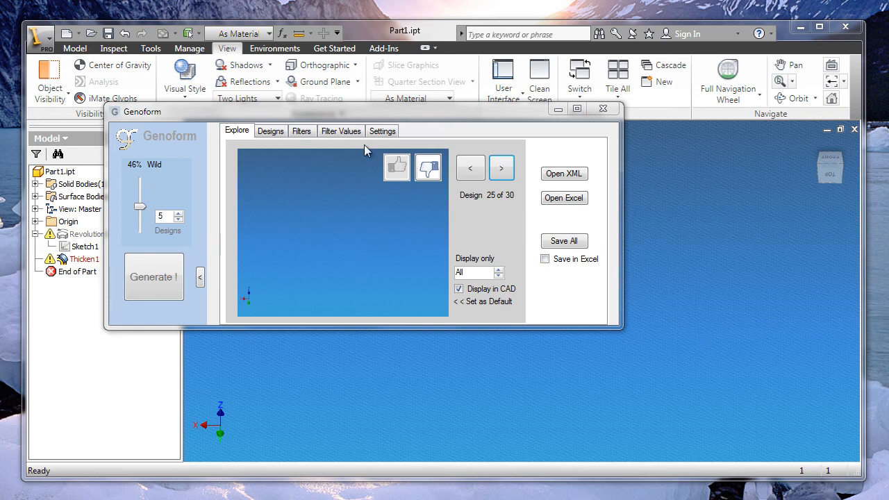
pyautogui.click(300, 130)
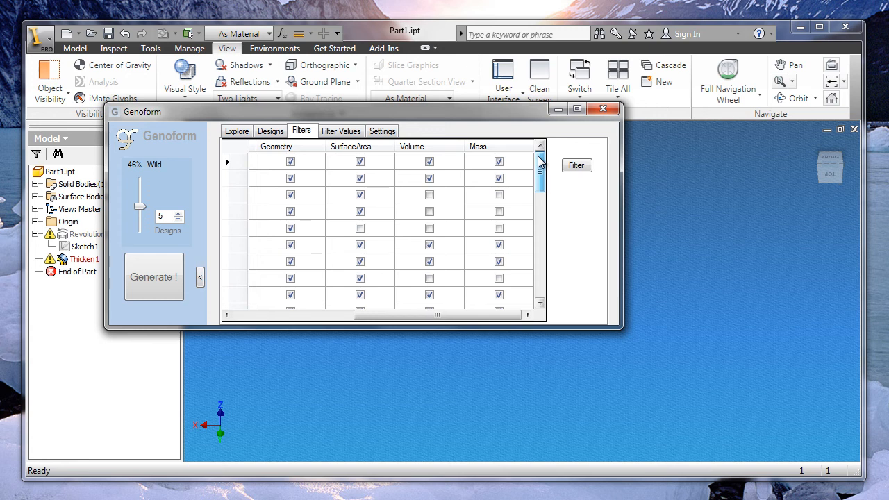
# Step: Scroll through the geometry, surface area, volume and mass filter checks, then set wildness to 113%
pyautogui.scroll(-3)
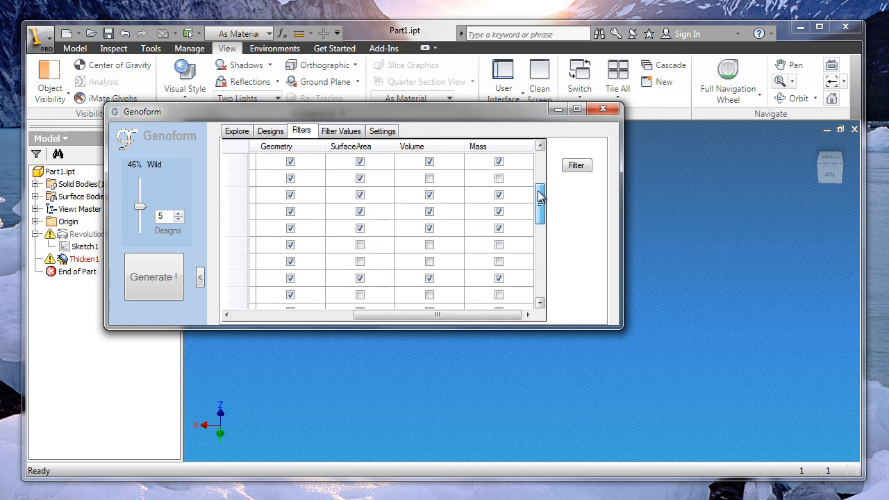
pyautogui.scroll(-3)
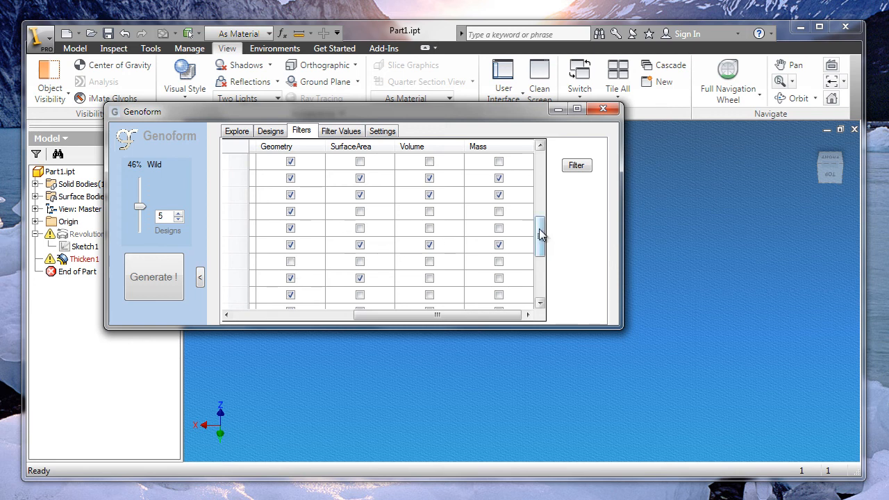
pyautogui.moveTo(541, 233); pyautogui.dragTo(541, 257)
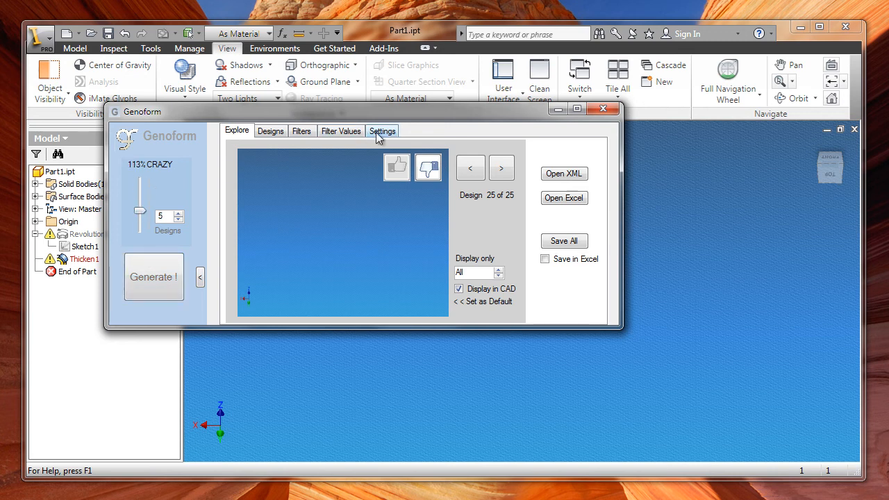
# Step: Lower wildness to 46%, generate five more vases, and thumbs-down tall narrow design 29
pyautogui.click(382, 131)
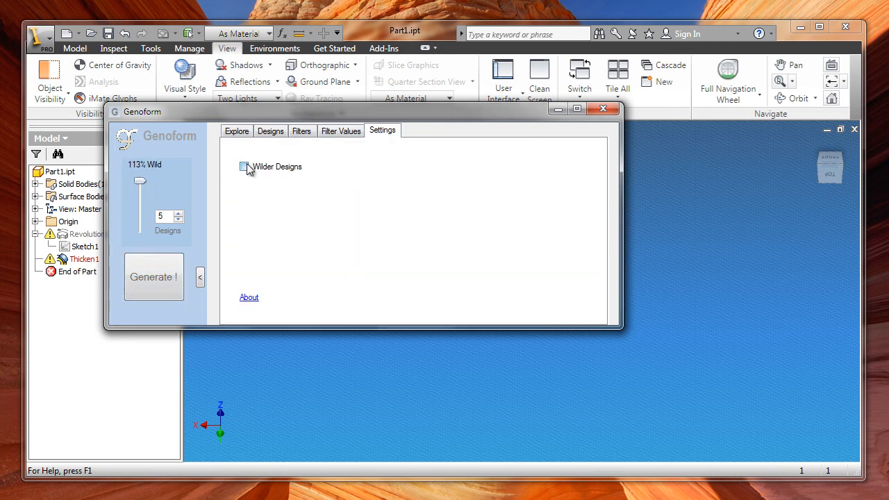
pyautogui.click(237, 131)
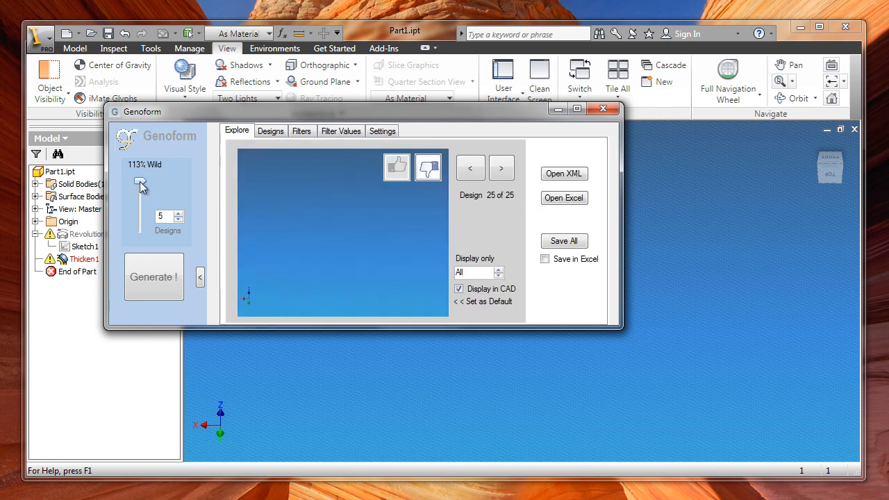
pyautogui.moveTo(141, 181); pyautogui.dragTo(140, 207)
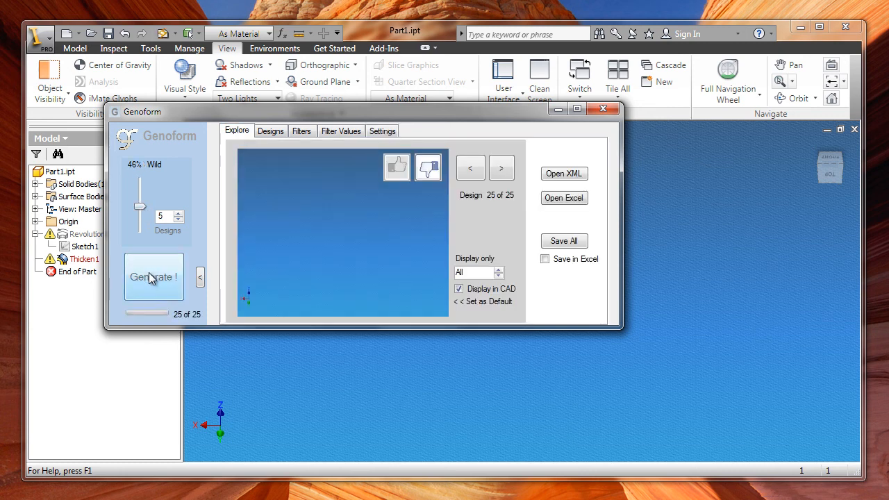
pyautogui.click(153, 277)
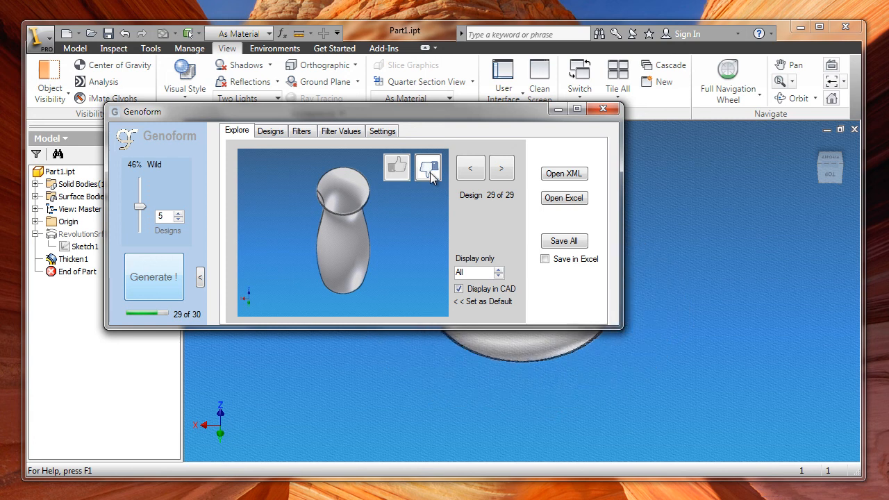
pyautogui.click(501, 168)
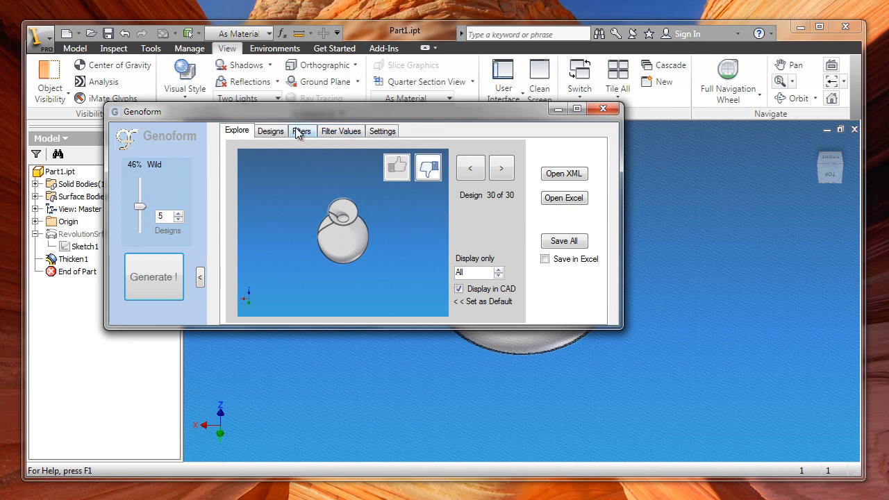
pyautogui.click(301, 131)
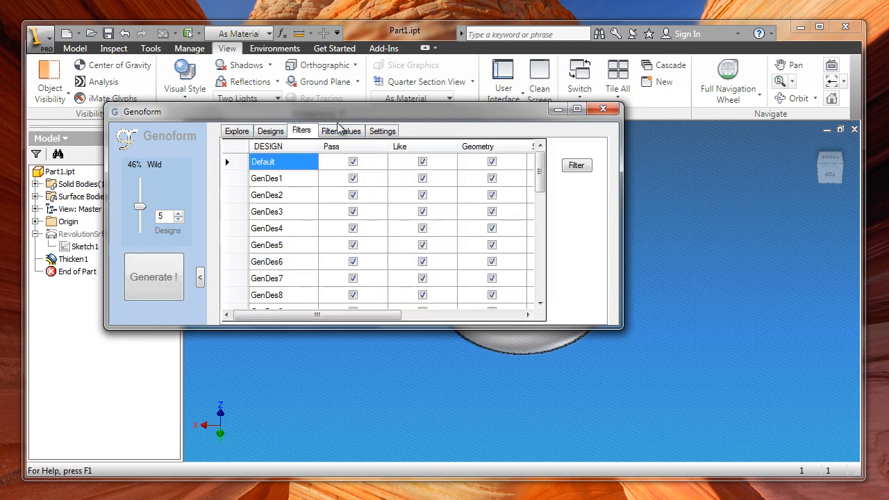
# Step: Set the filter Range to 23% and review which designs still pass the checks
pyautogui.click(341, 130)
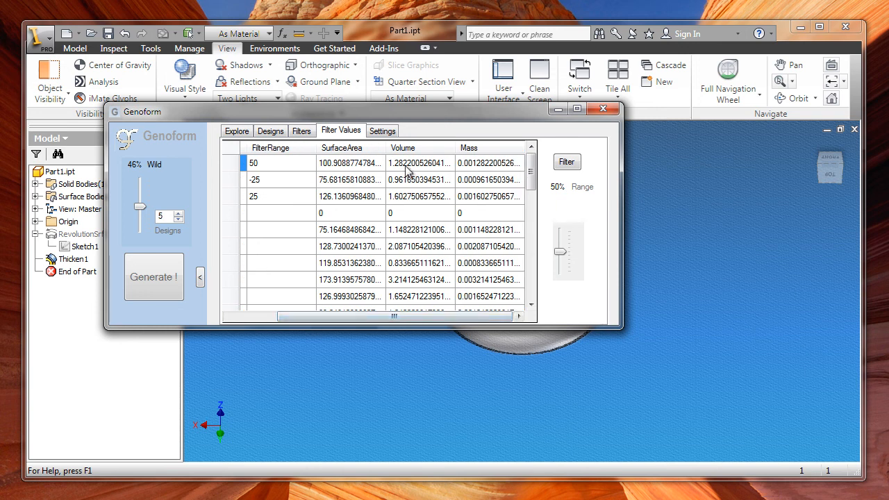
pyautogui.moveTo(417, 200)
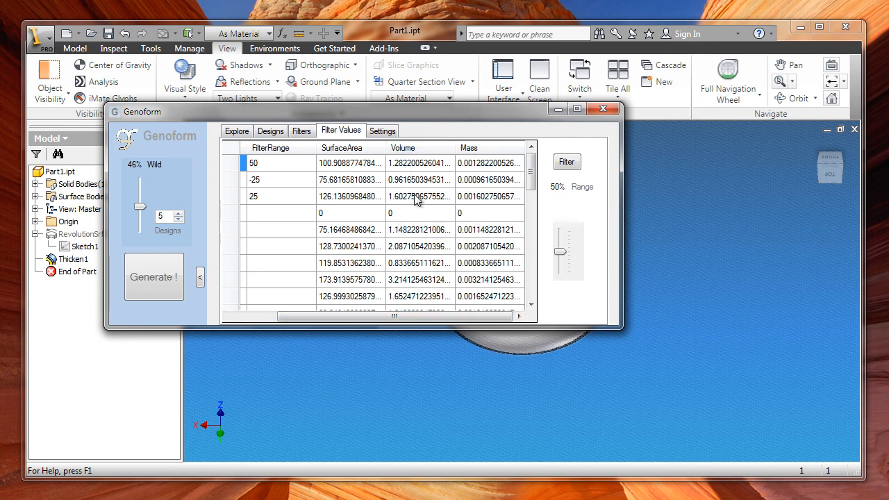
pyautogui.moveTo(361, 305)
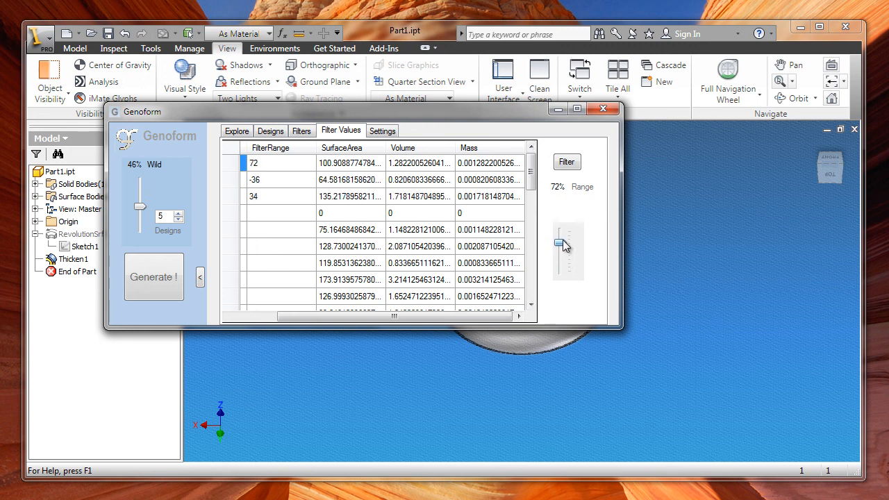
pyautogui.moveTo(561, 243); pyautogui.dragTo(561, 264)
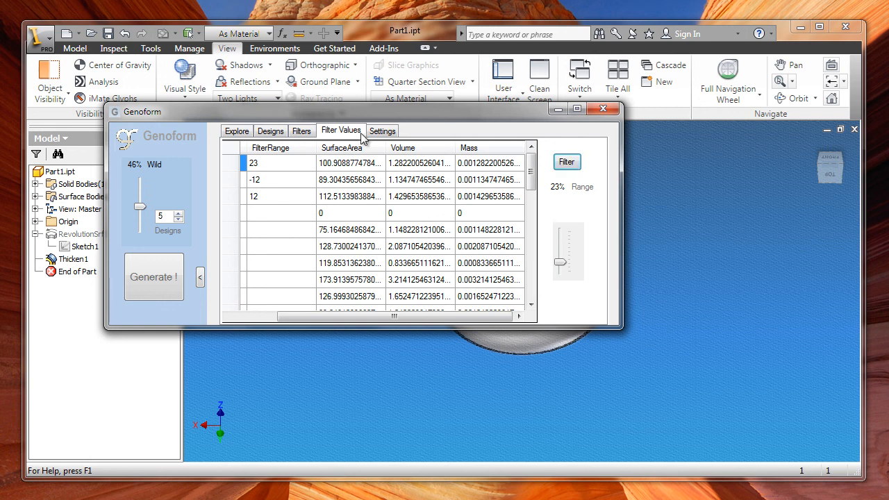
pyautogui.click(301, 131)
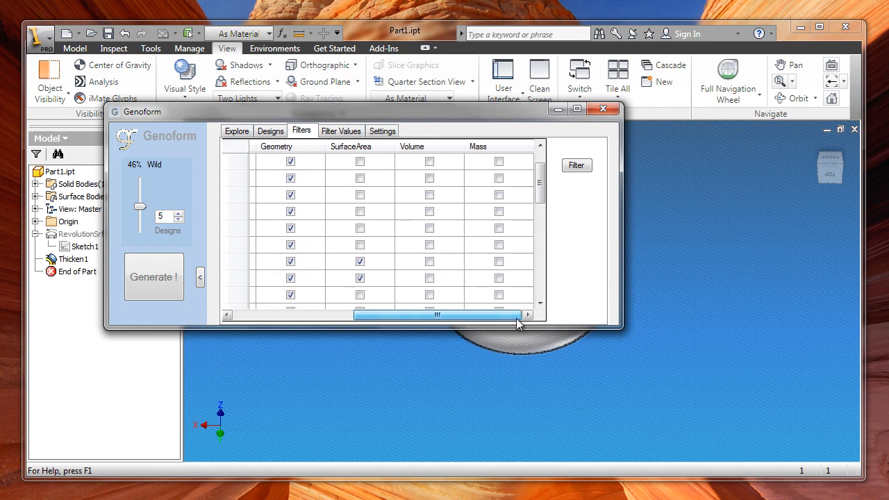
# Step: Apply a 65% filter range, inspect the Filters grid, and return to browsing design 30 of 30
pyautogui.click(341, 131)
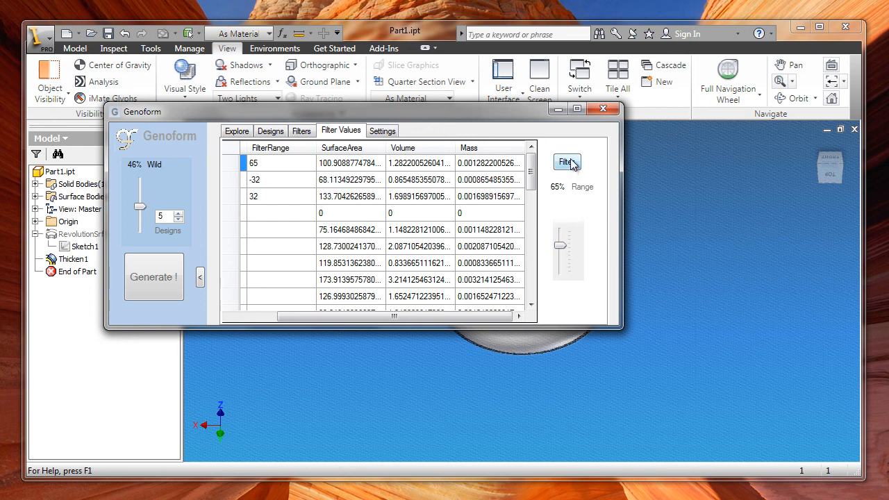
pyautogui.click(301, 131)
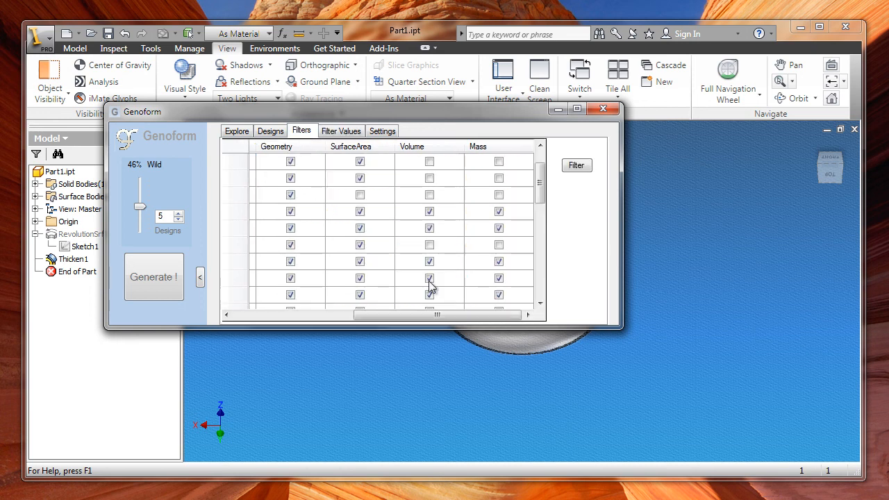
pyautogui.moveTo(434, 314); pyautogui.dragTo(340, 314)
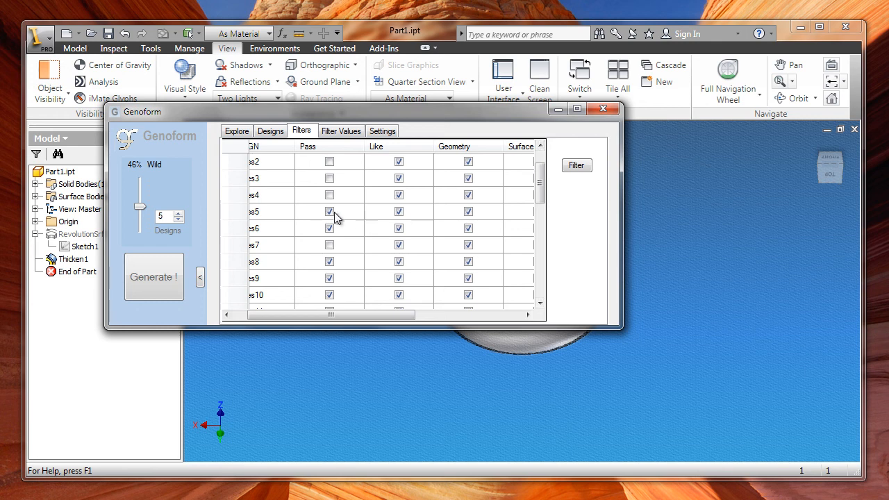
pyautogui.click(329, 211)
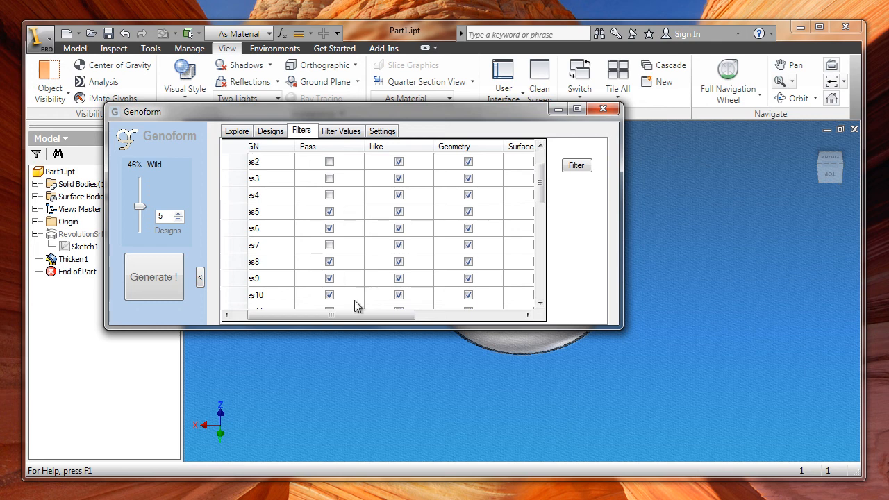
pyautogui.hscroll(3)
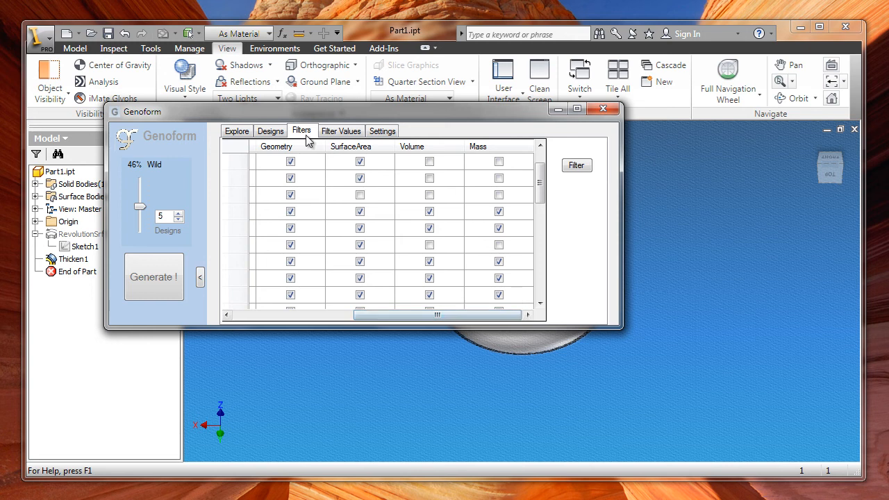
pyautogui.click(237, 130)
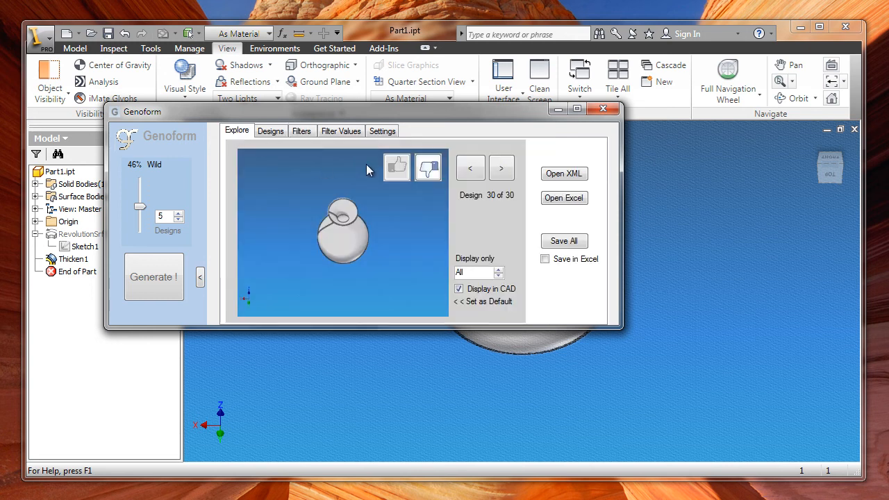
# Step: Display only filtered designs and step back to the flared-top vase, design 23 of 30
pyautogui.click(470, 167)
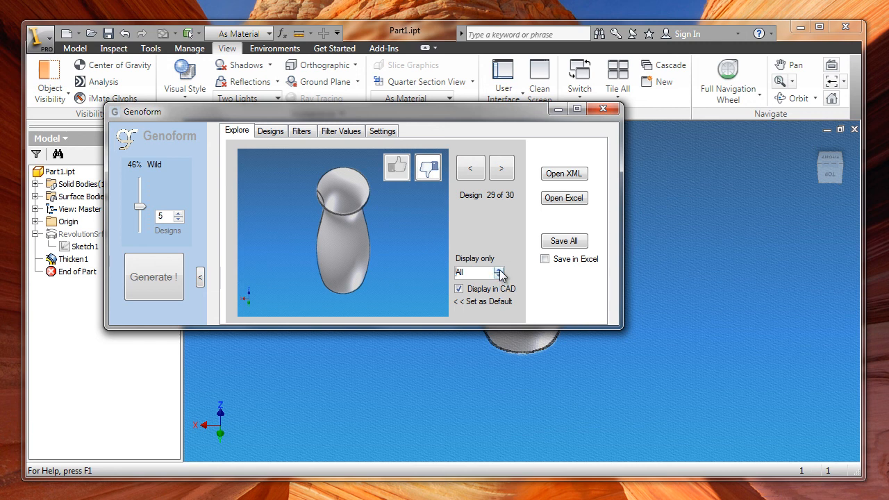
pyautogui.click(500, 271)
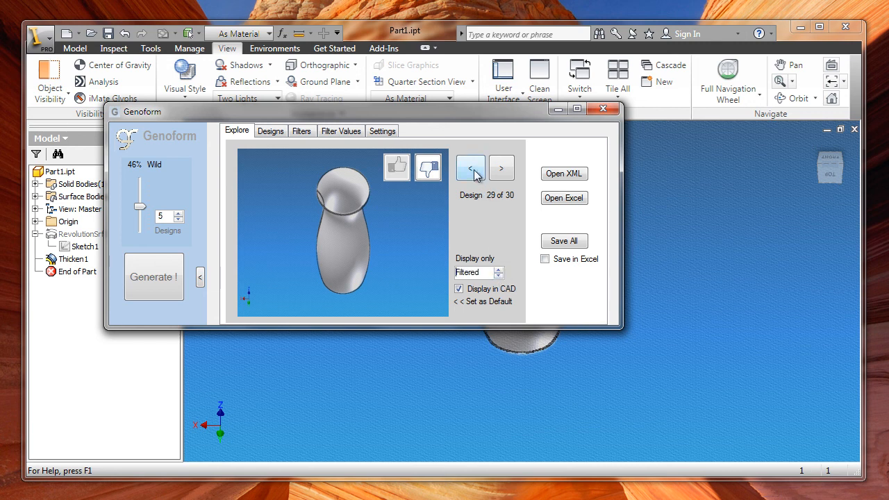
pyautogui.click(471, 167)
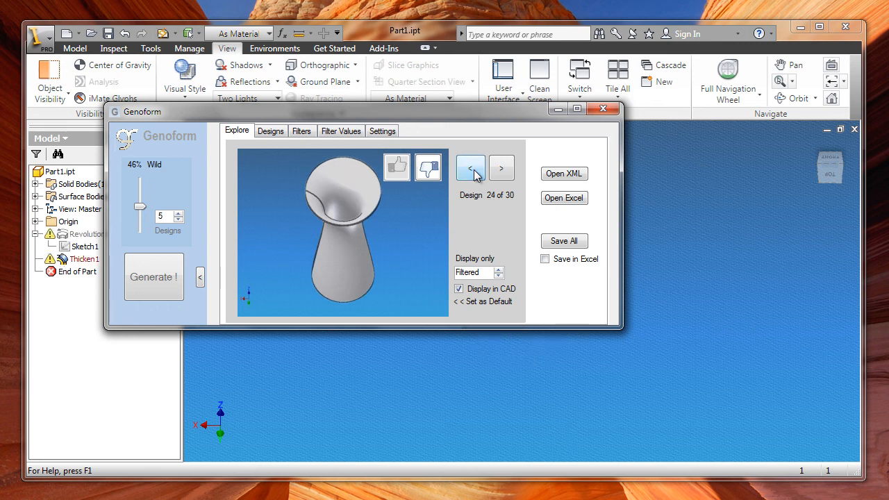
pyautogui.click(469, 168)
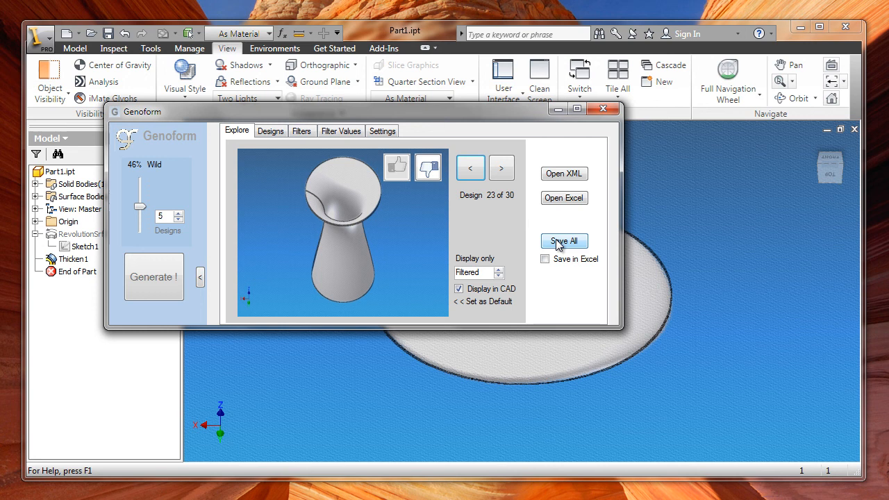
pyautogui.moveTo(538, 227)
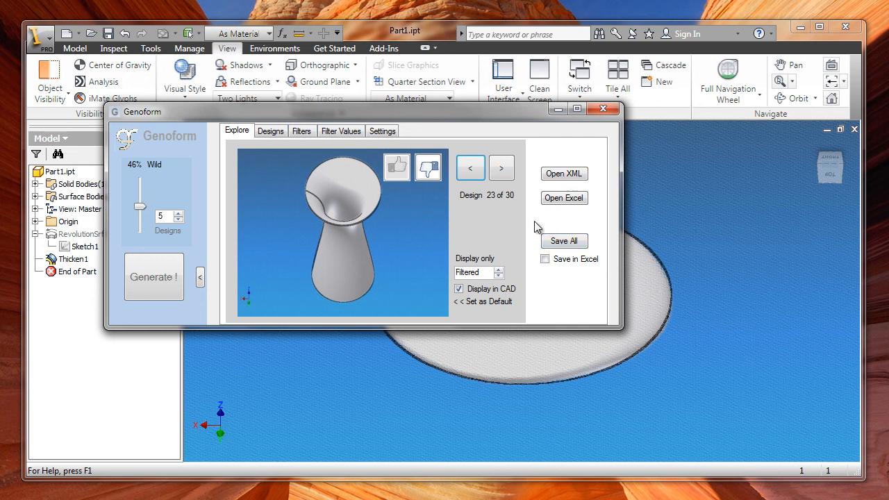